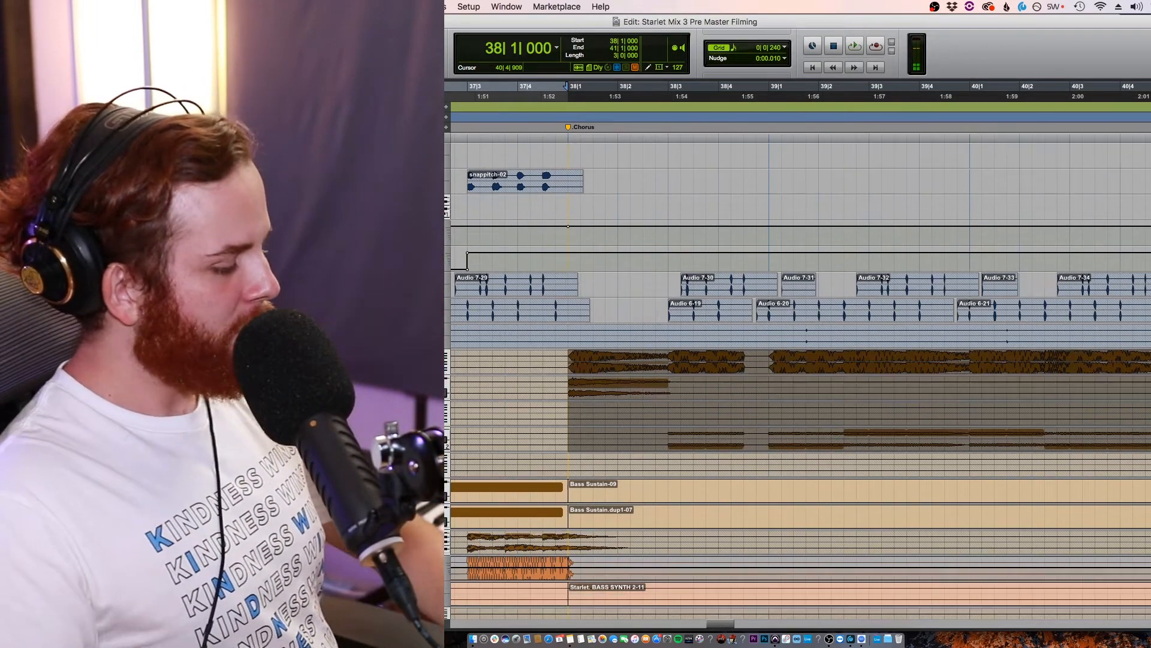
# Step: Scroll to the bass and string tracks and set the playback start at bar 39
pyautogui.scroll(-3)
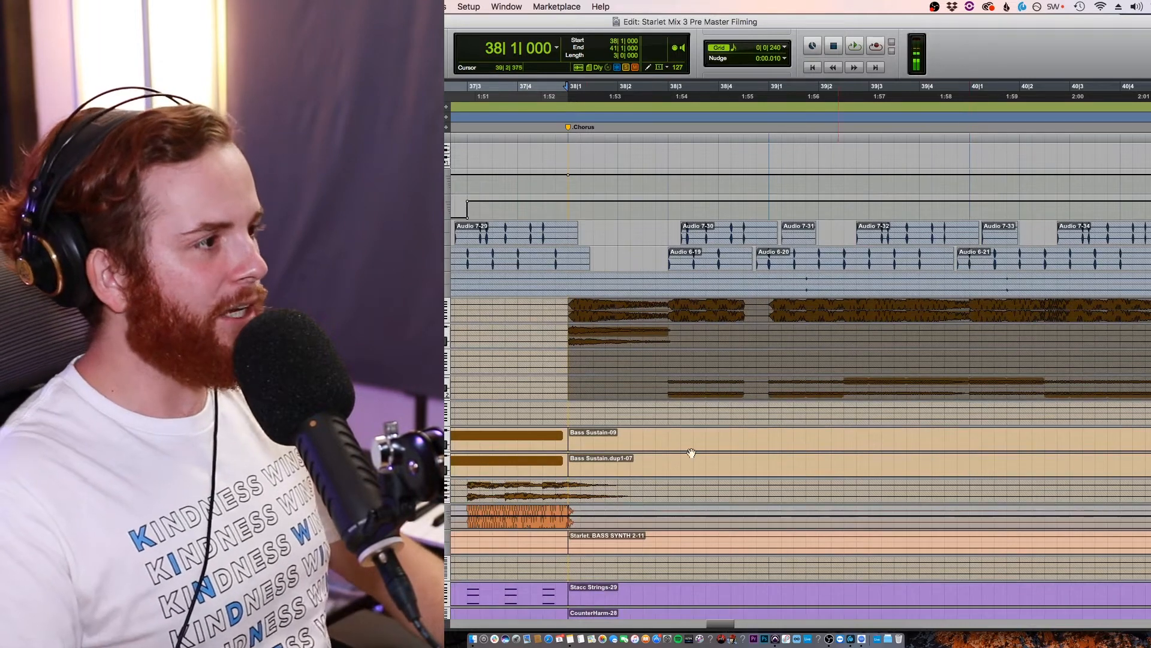
pyautogui.click(853, 46)
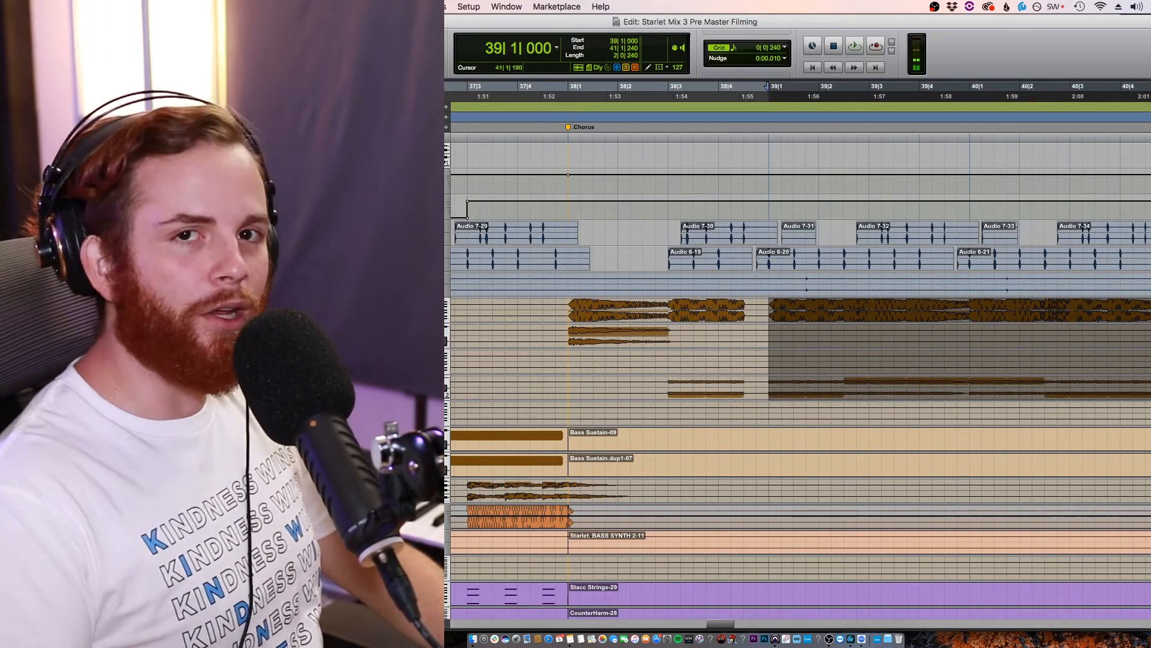
pyautogui.click(854, 45)
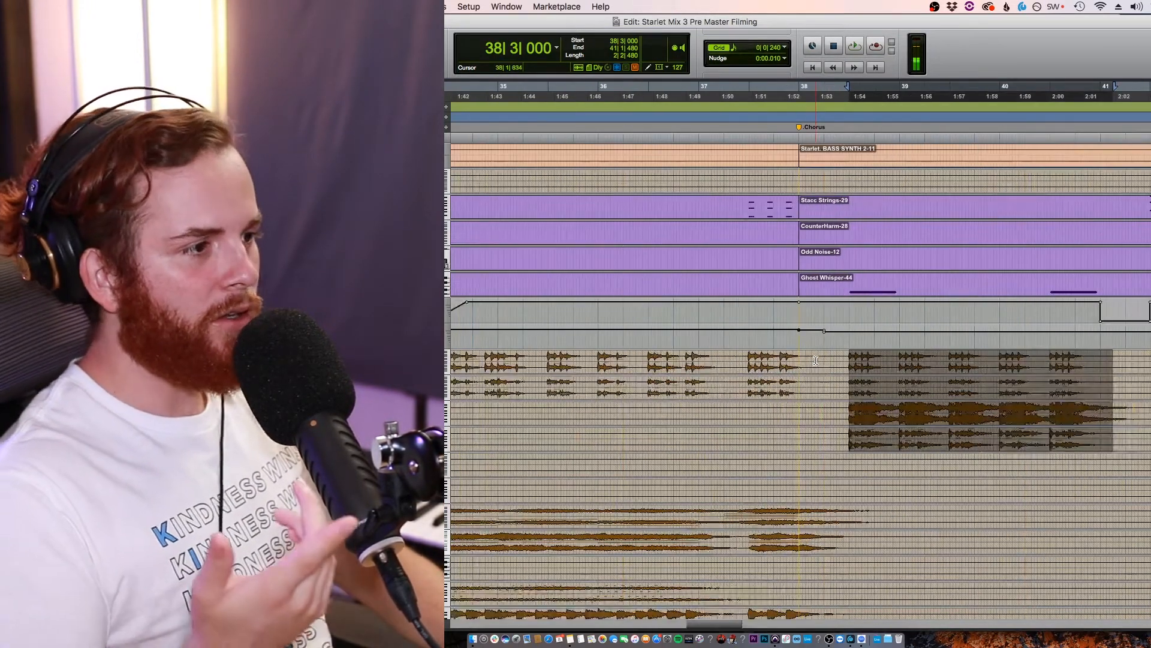
# Step: Play the chorus pluck tracks from bar 38 beat 3, then stop playback
pyautogui.click(853, 46)
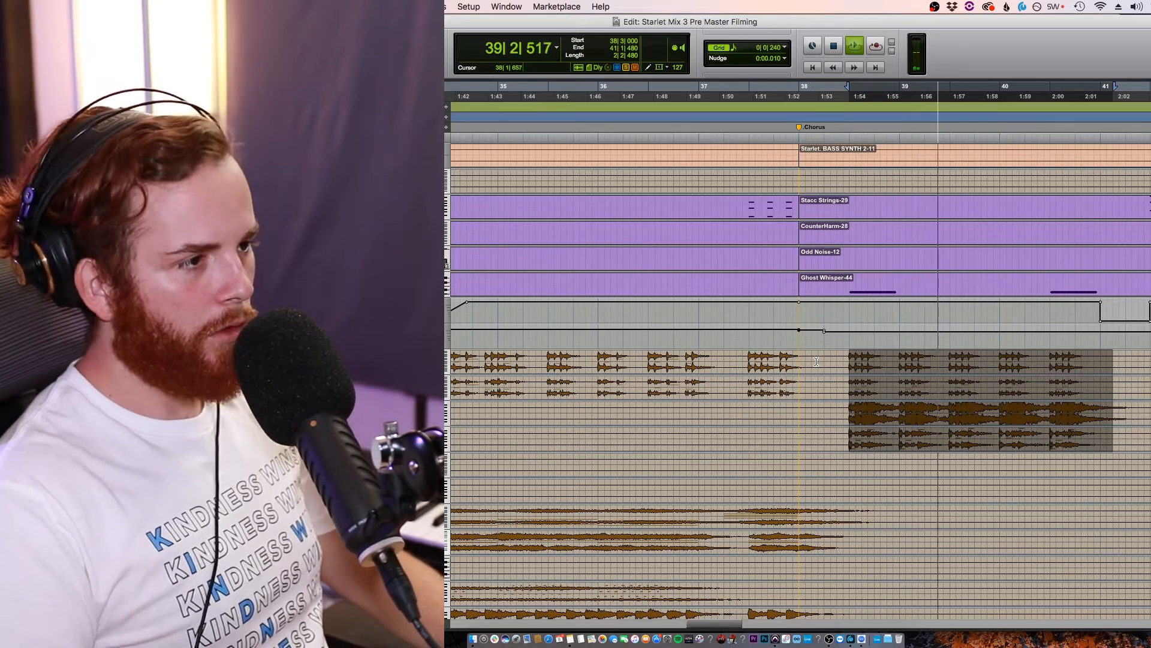
pyautogui.click(831, 45)
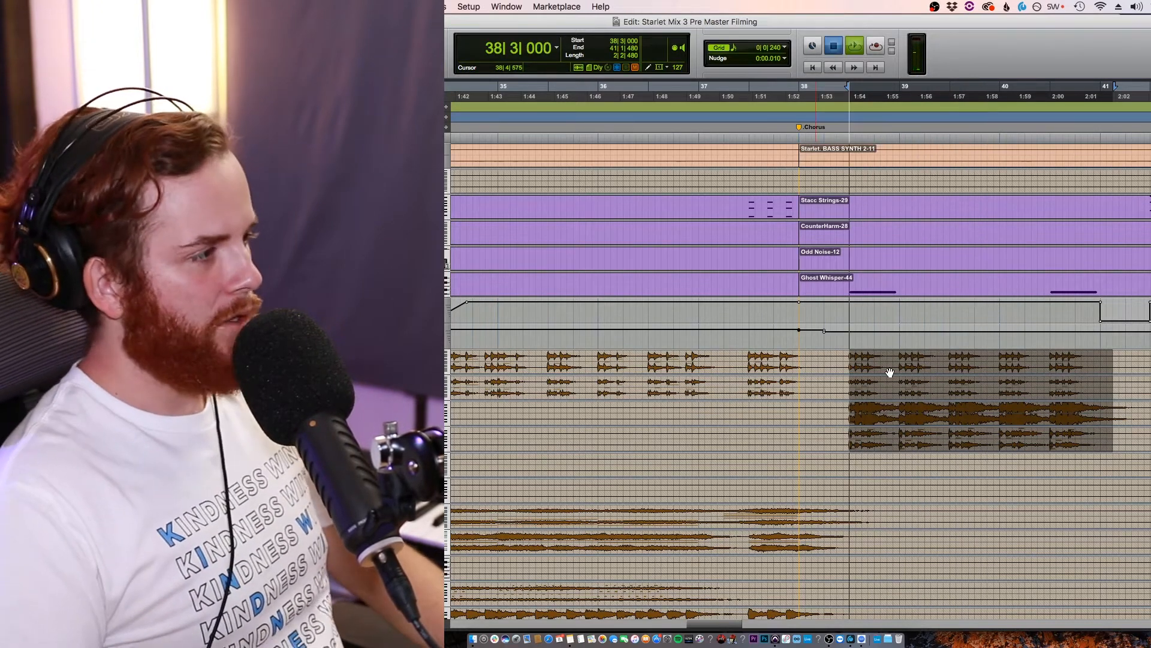
pyautogui.click(851, 47)
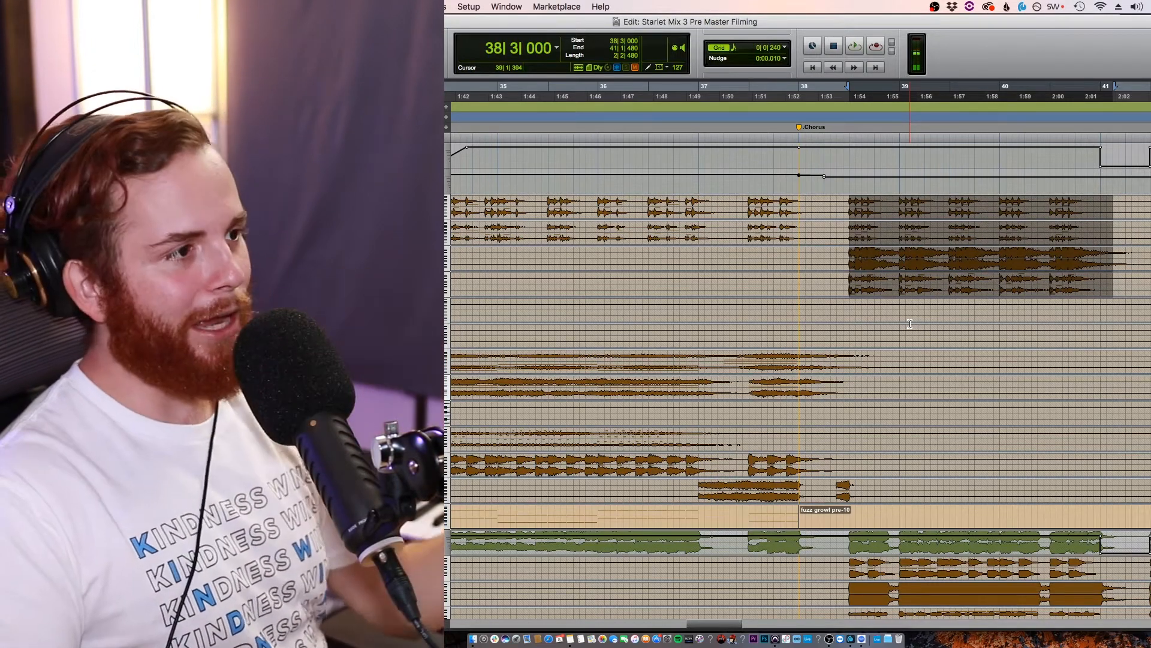
# Step: Scroll down to the Ld Low and harmony tracks and play the chorus from bar 38 beat 3
pyautogui.scroll(-3)
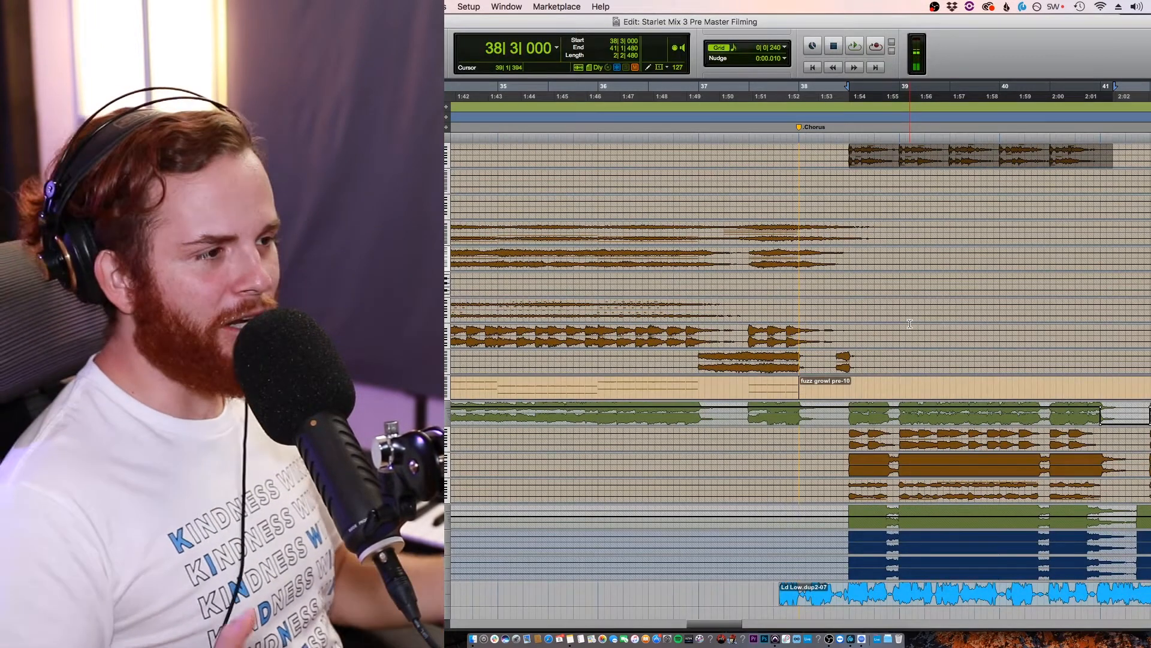
pyautogui.scroll(-3)
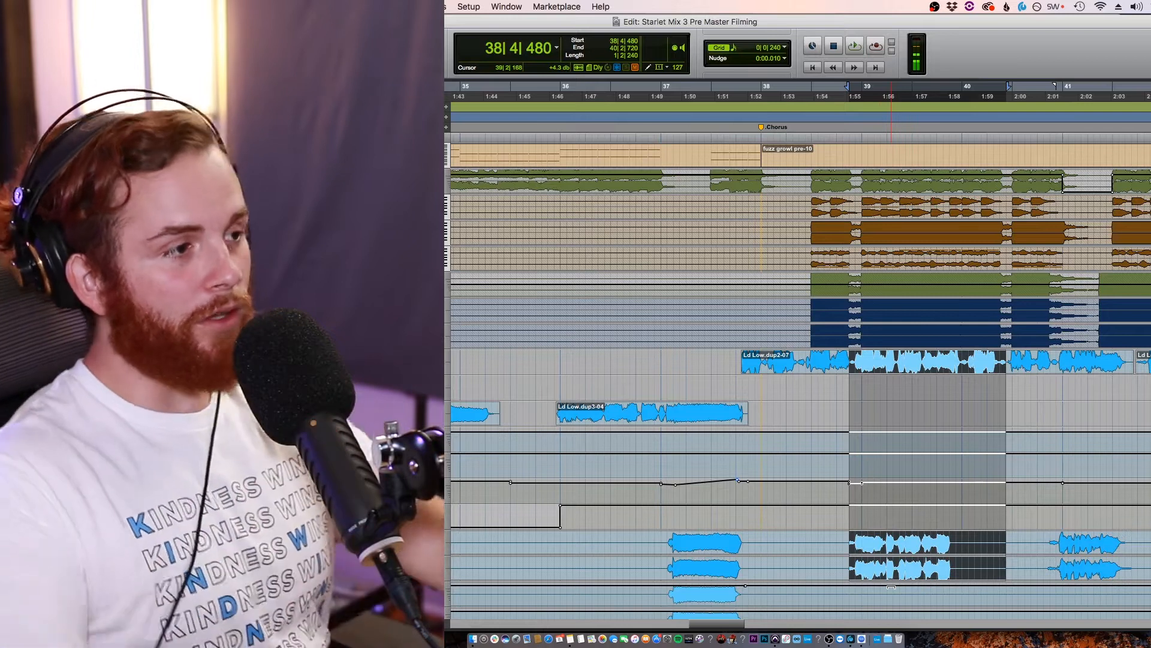
pyautogui.scroll(-3)
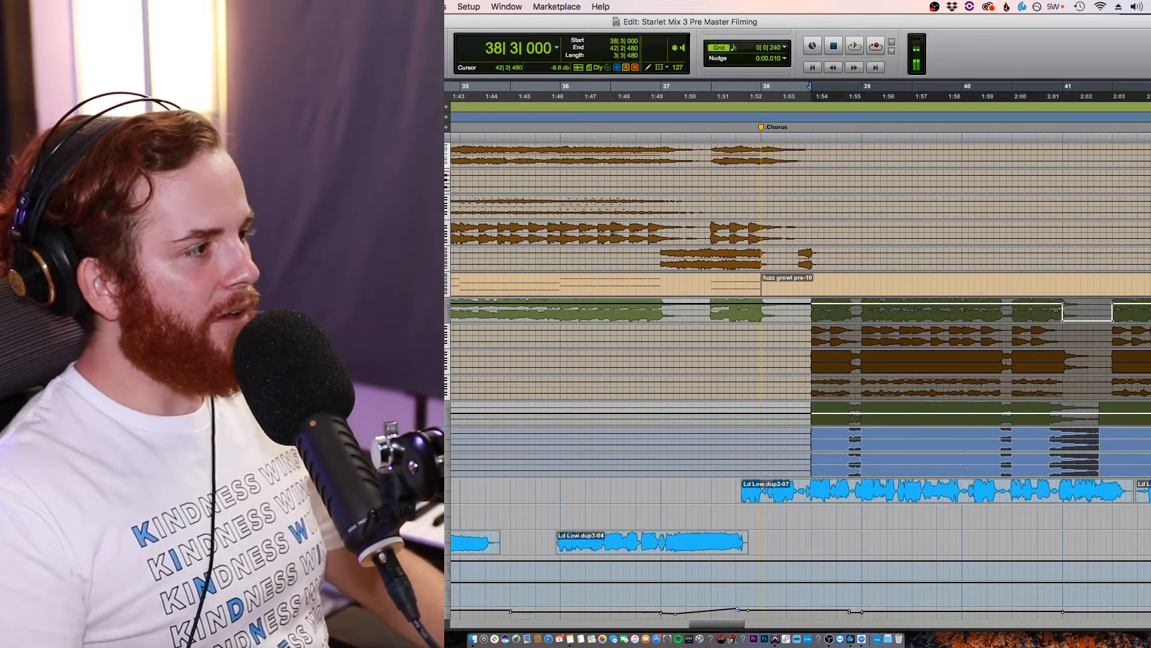
pyautogui.click(854, 45)
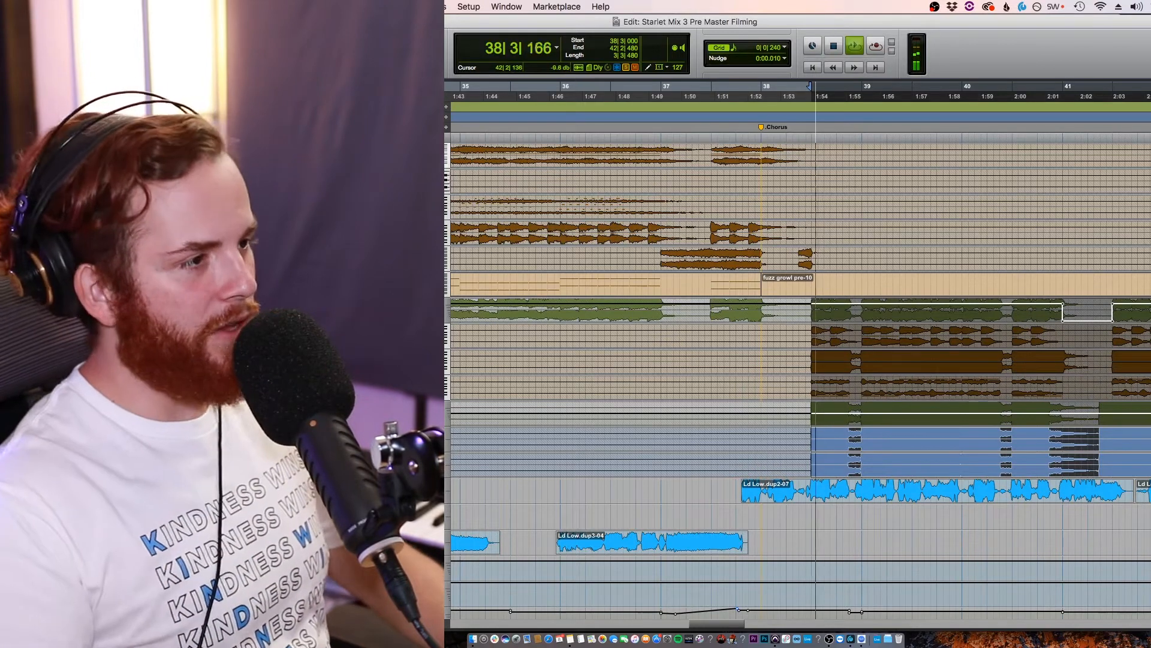